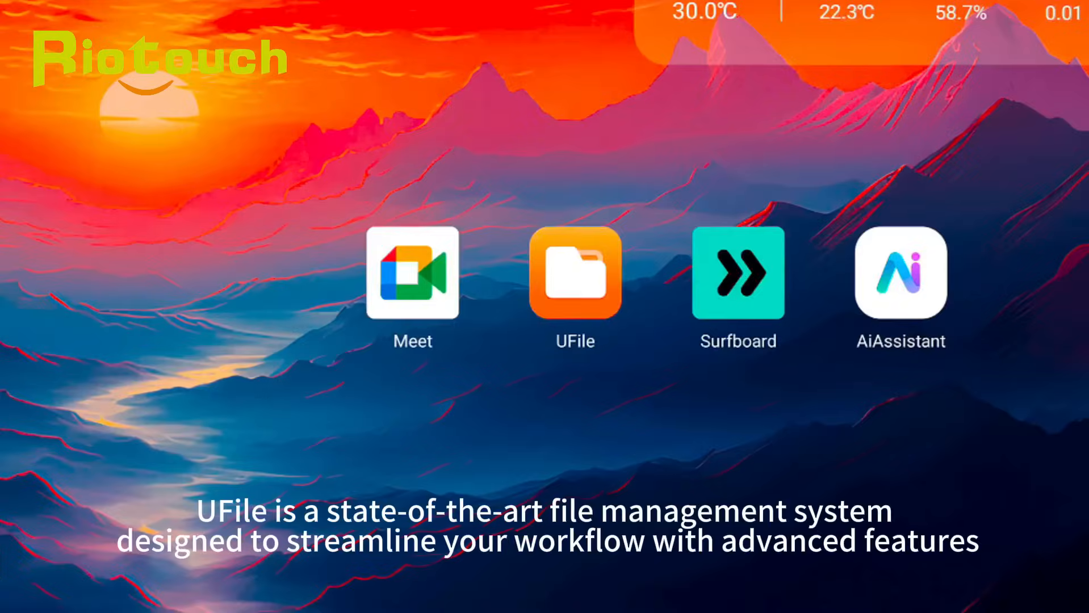
- Launch UFile from the home screen and show its Google Drive storage view
left_click(575, 272)
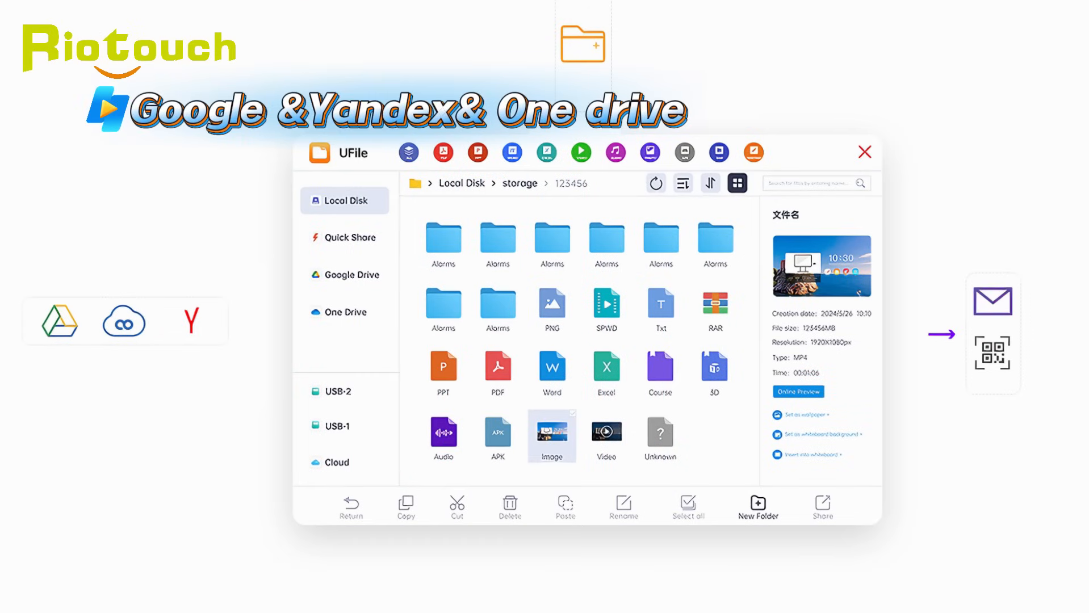
left_click(864, 152)
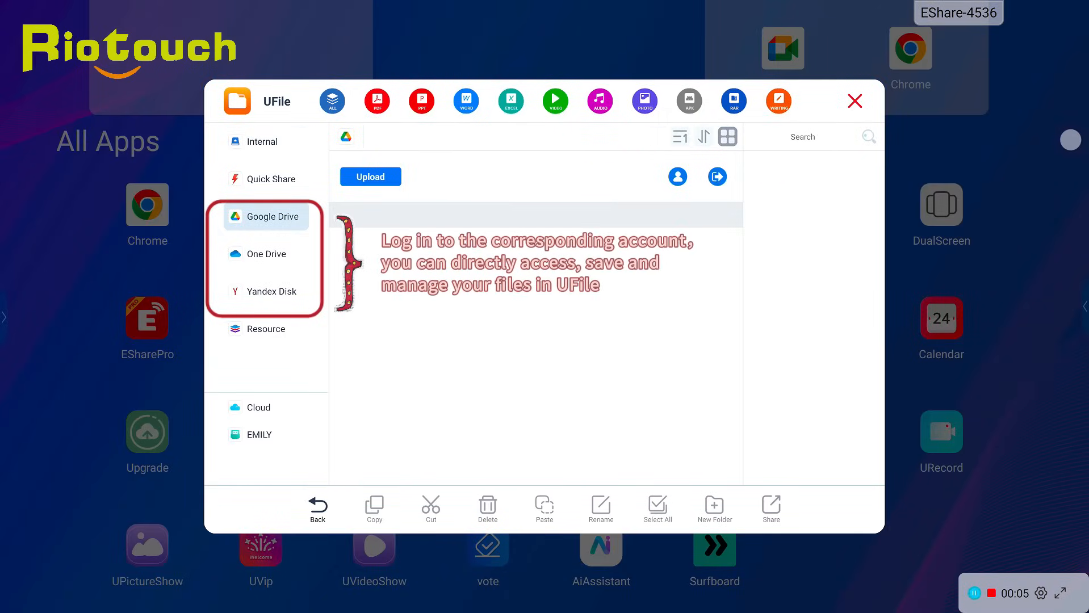
- Switch between One Drive and Google Drive, then start the Microsoft account sign-in
left_click(266, 253)
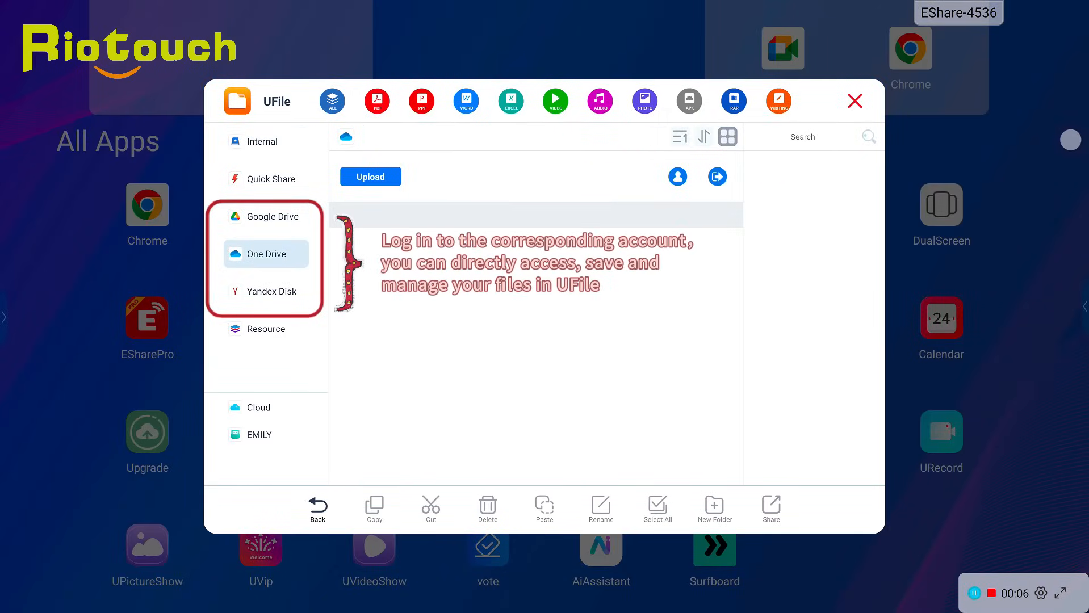
left_click(266, 215)
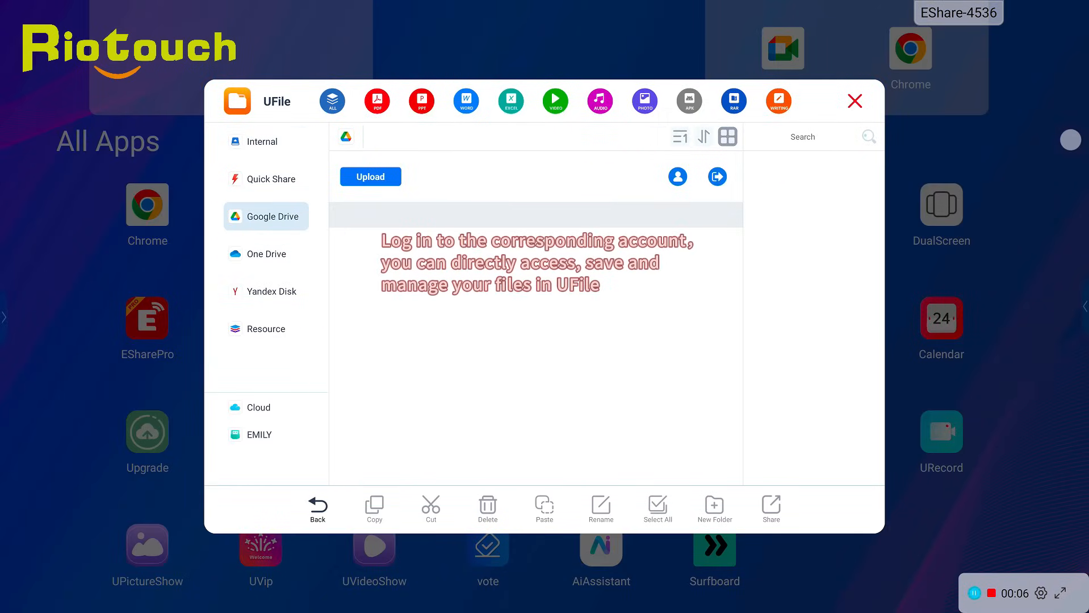
left_click(266, 254)
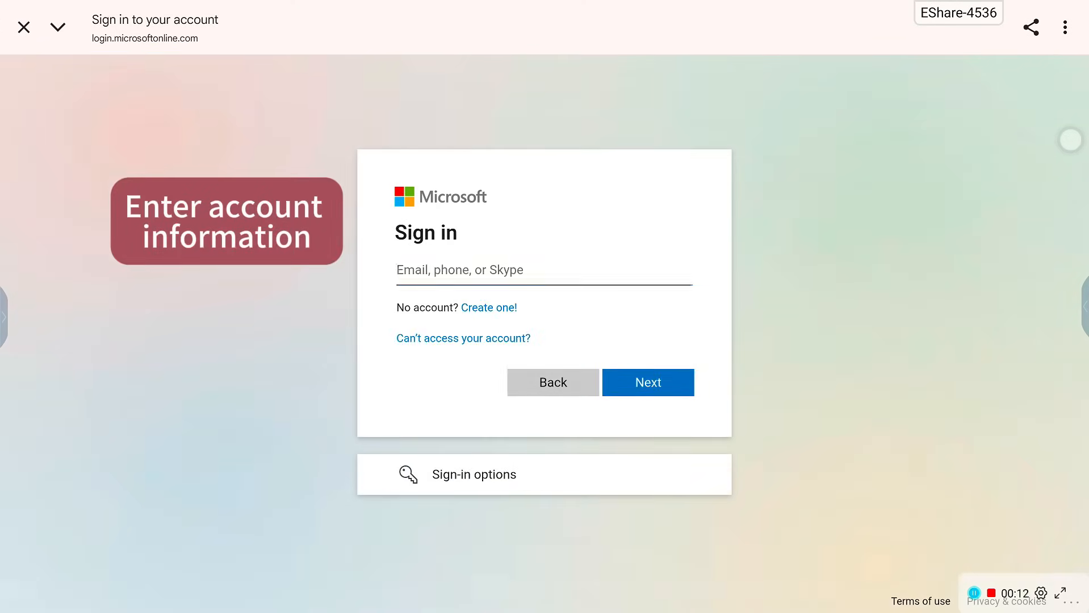
- Enter 'so' in the email field, cancel the sign-in and return to UFile's Cloud section
type("sonia")
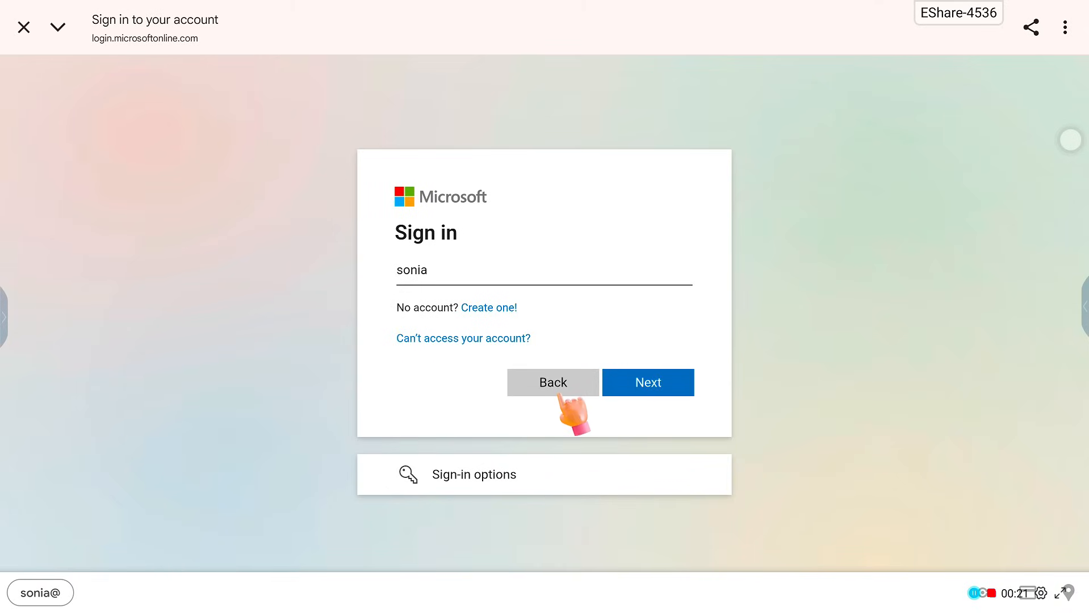
left_click(553, 383)
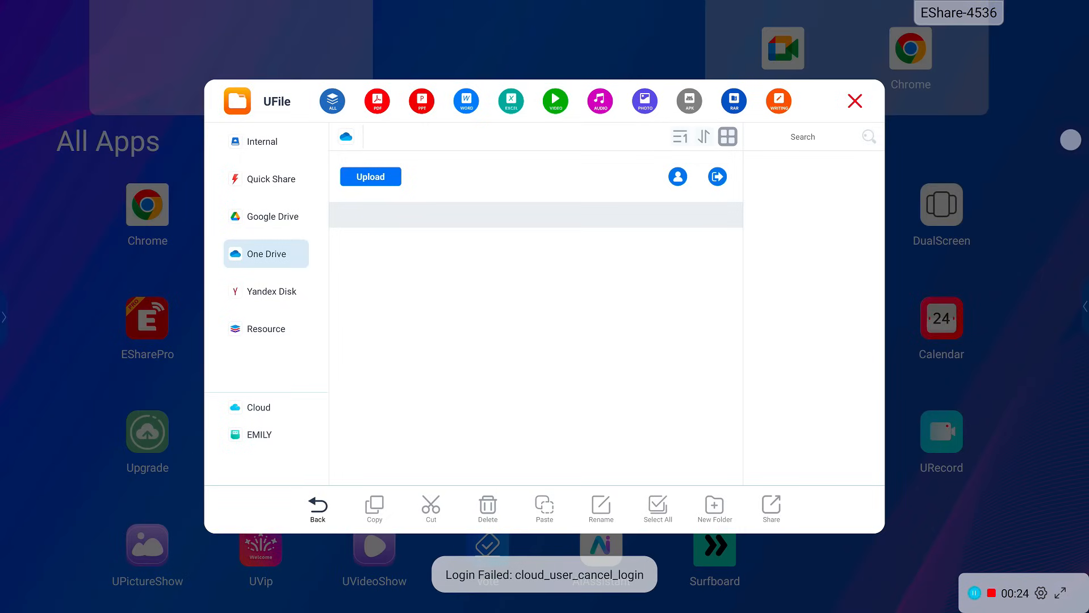
left_click(259, 408)
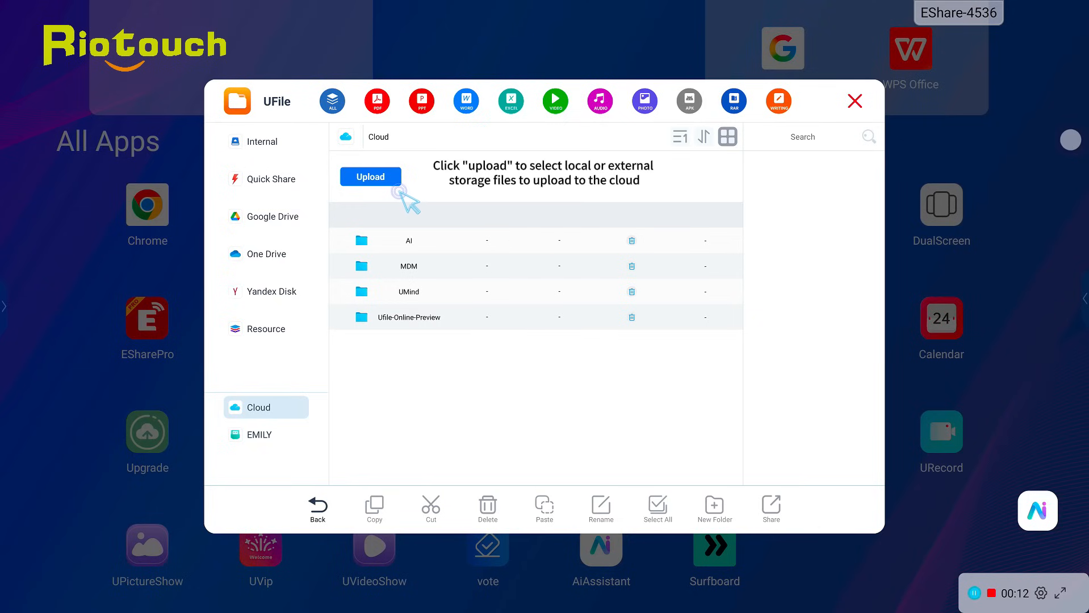
- Upload 2025 product schedule-Riotouch(20250617).pdf from internal shared storage to the Cloud folder
left_click(370, 176)
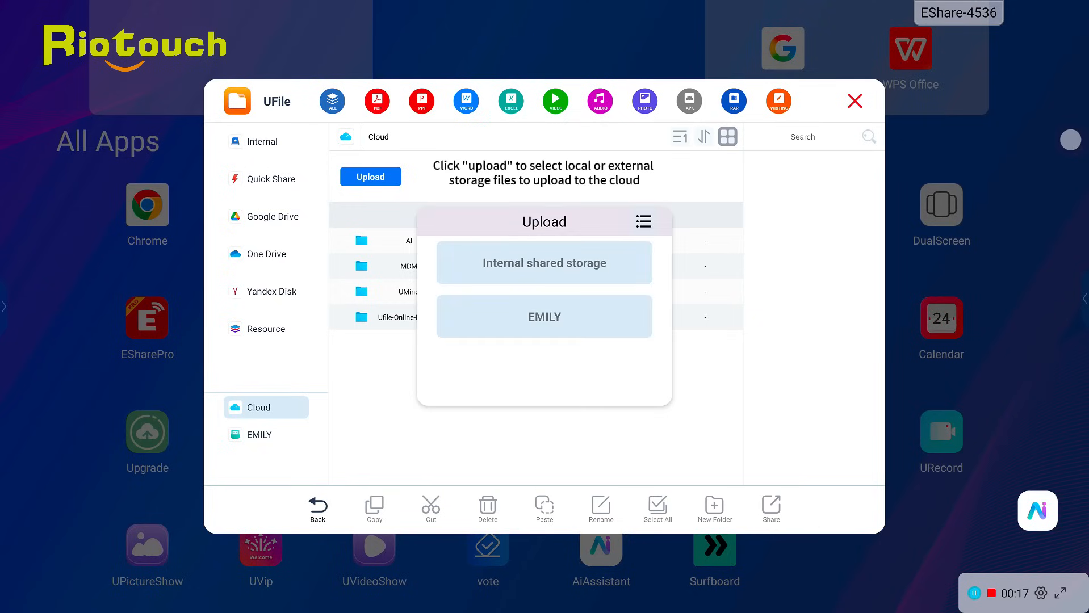
left_click(544, 262)
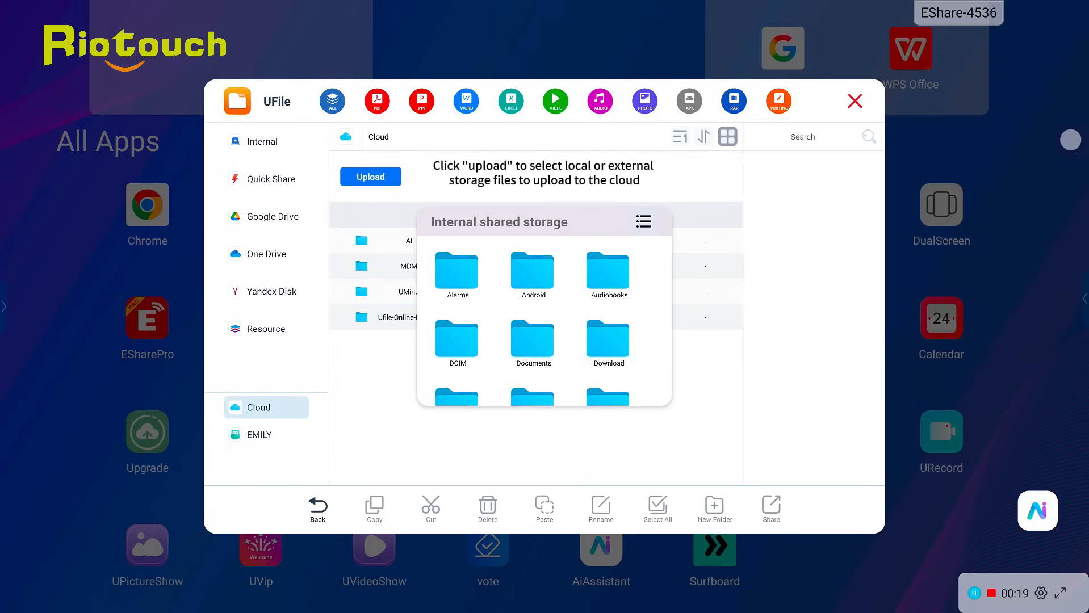
scroll("down", 3)
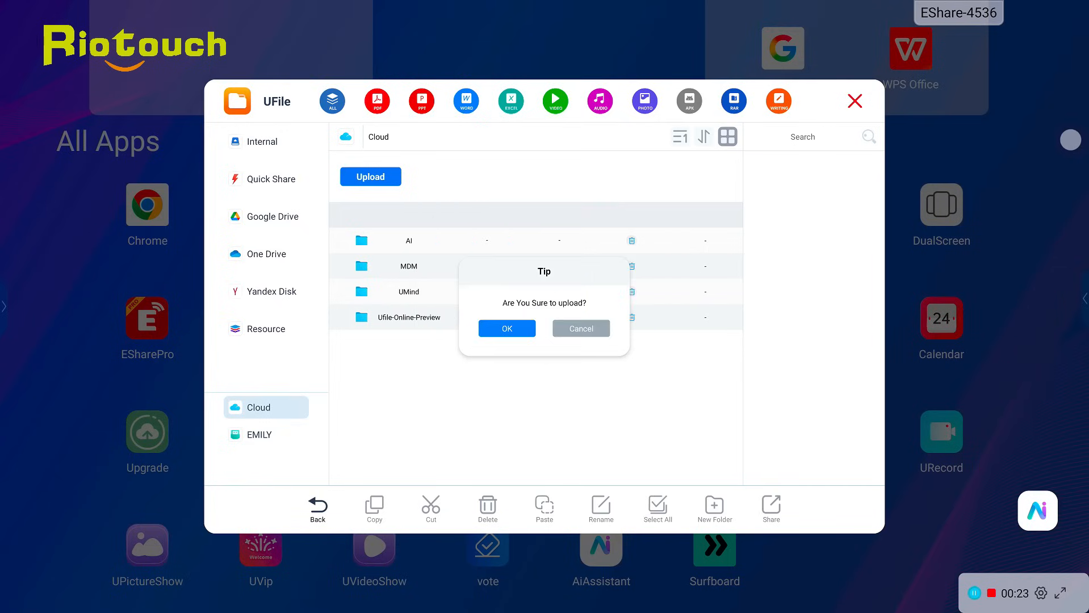
left_click(507, 328)
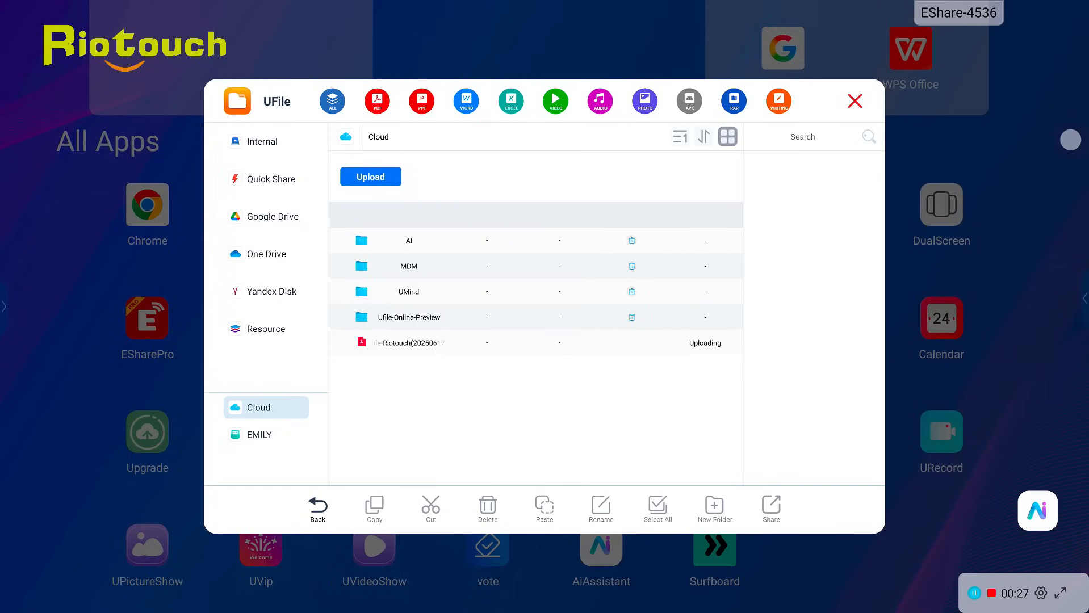
- View the uploaded 31.27 MB PDF's details and save a local copy
left_click(409, 341)
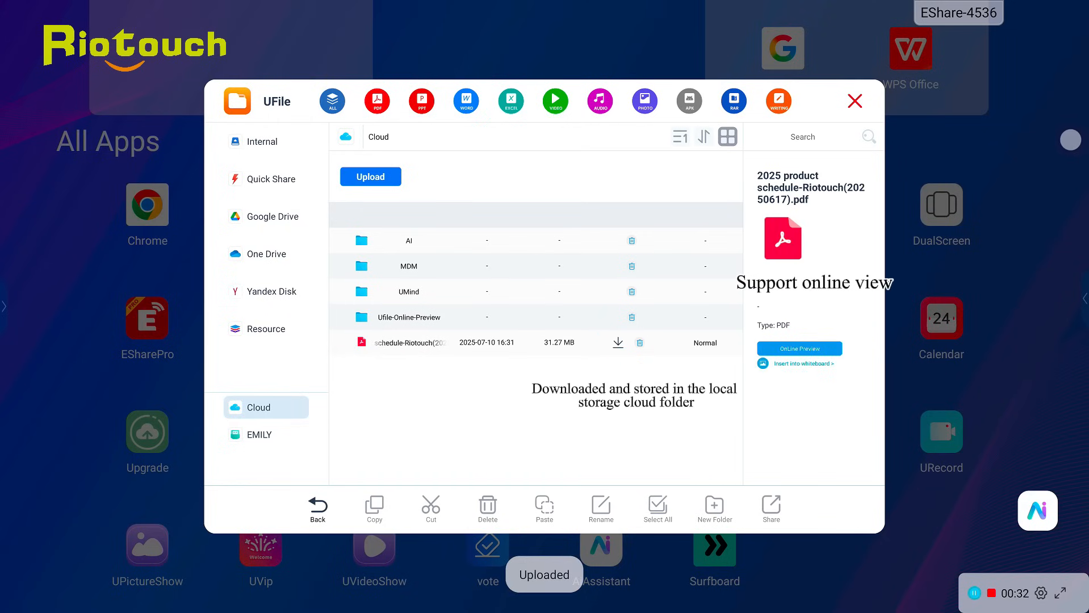
left_click(263, 141)
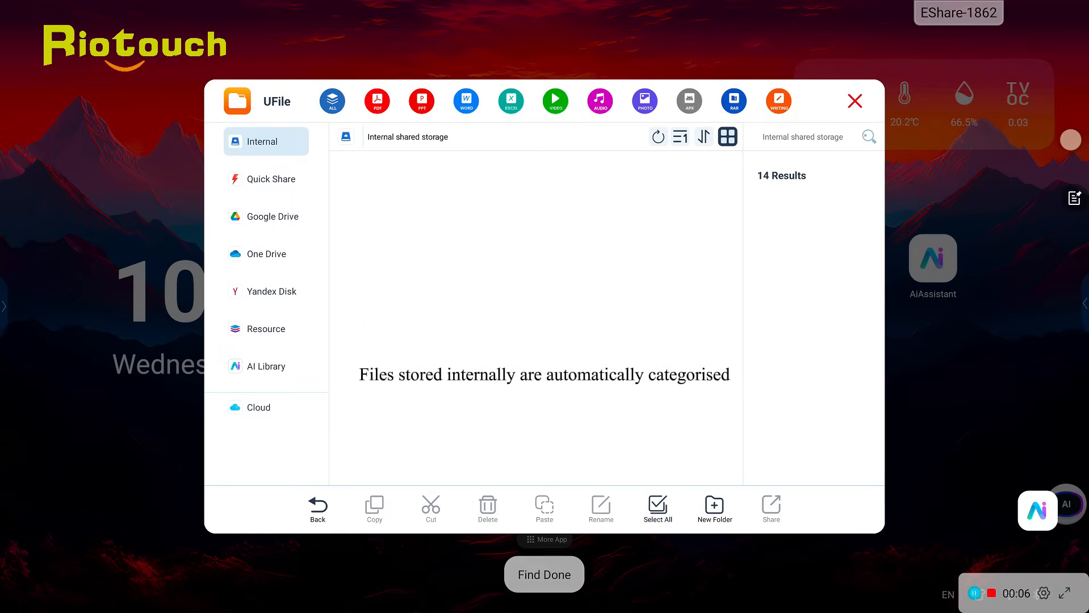
- Filter internal storage to its 1974 images and set the purple jpeg as whiteboard background
left_click(466, 101)
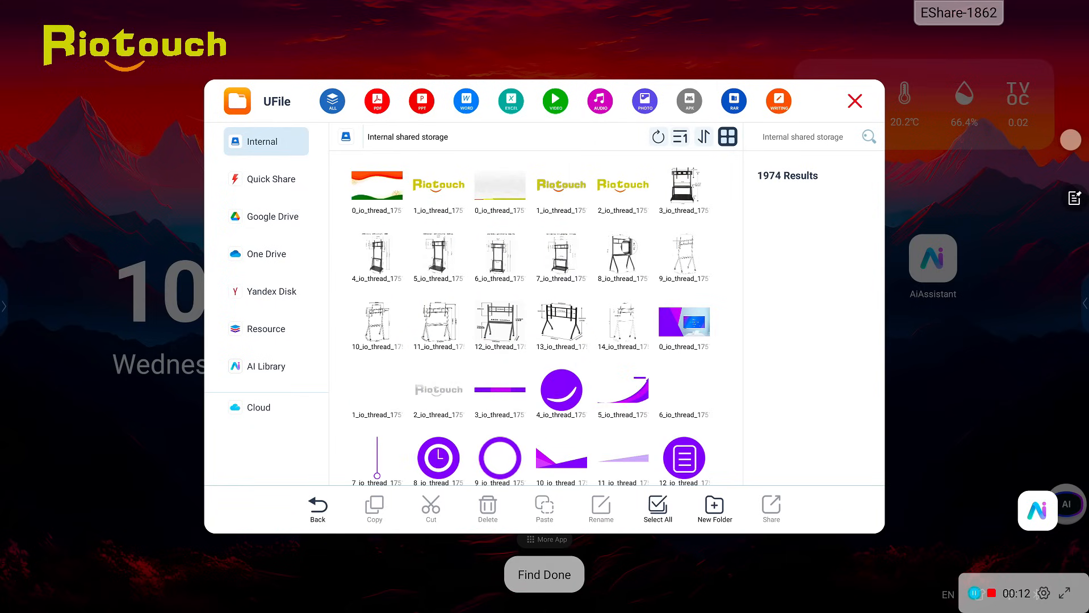
left_click(683, 322)
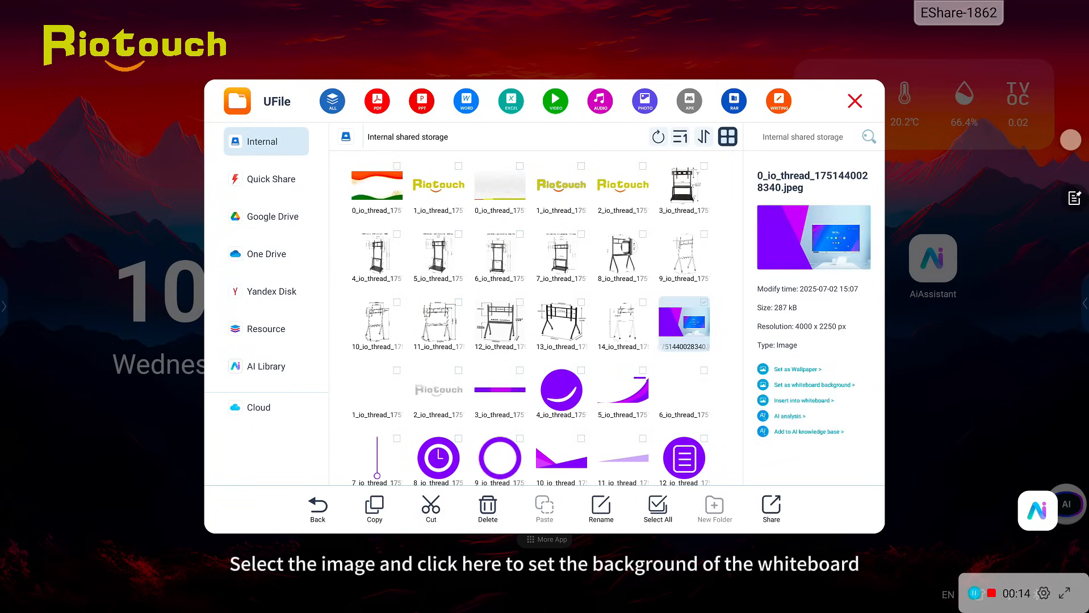
left_click(855, 101)
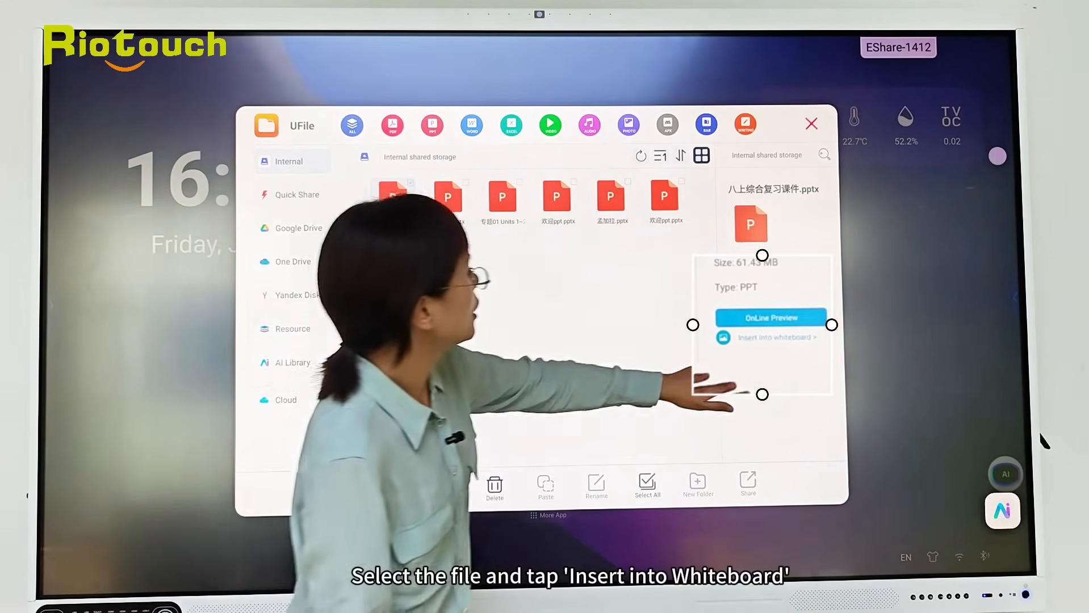
- Insert the presentation 八上综合复习课件.pptx into the whiteboard
left_click(770, 338)
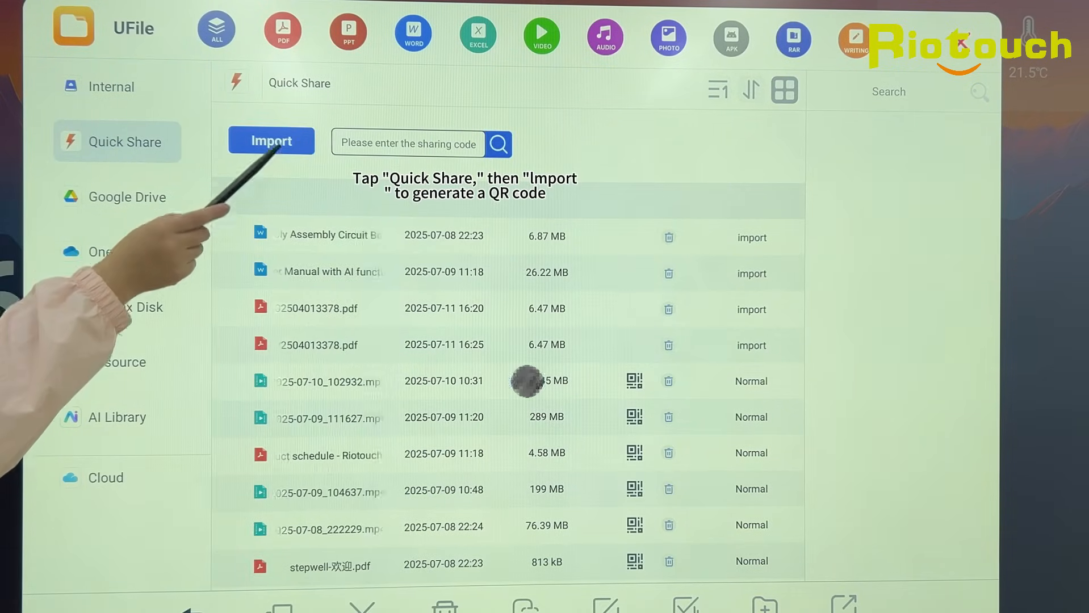
left_click(271, 141)
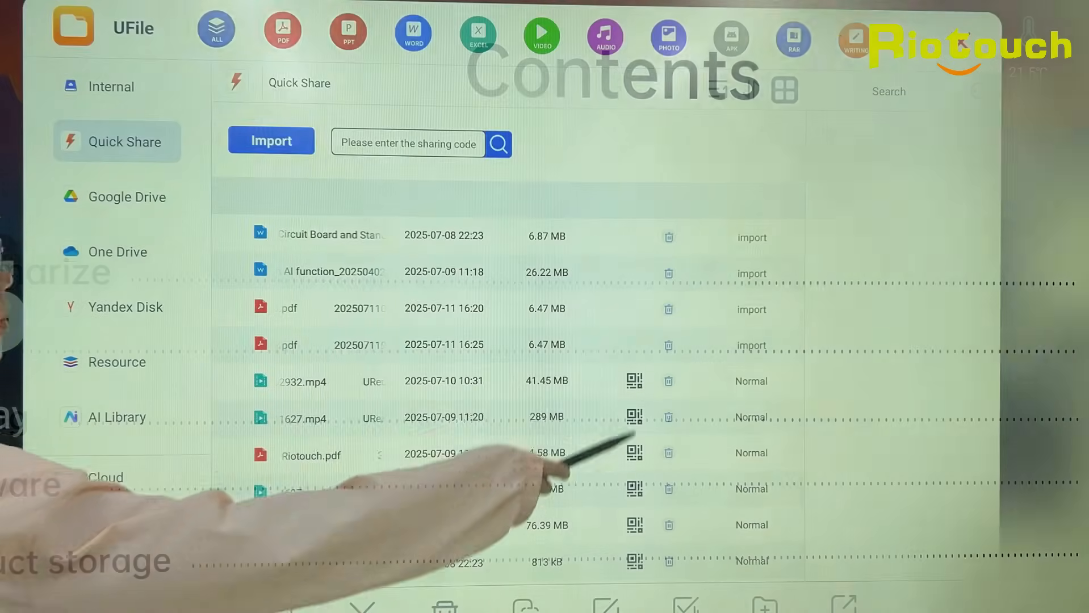
left_click(632, 451)
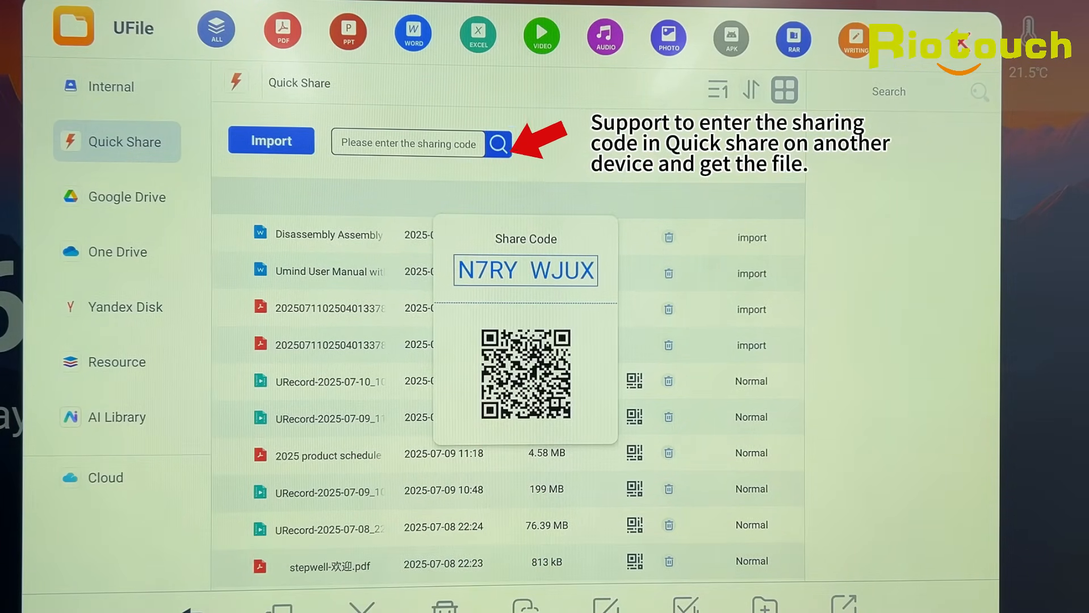
left_click(113, 87)
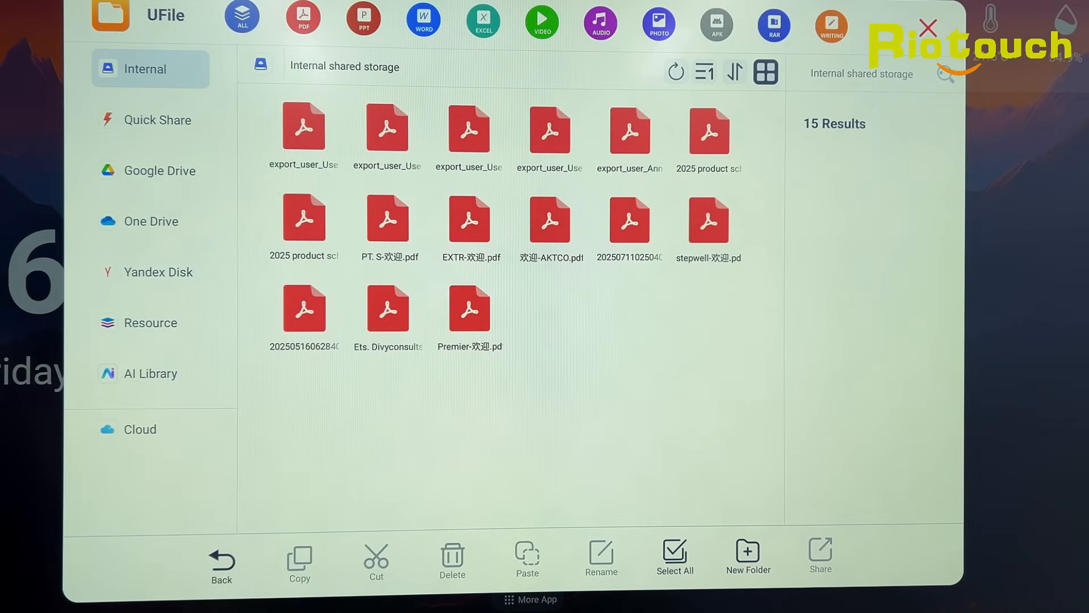
- Share export_user_User01.pdf as a QR code from internal storage
left_click(303, 127)
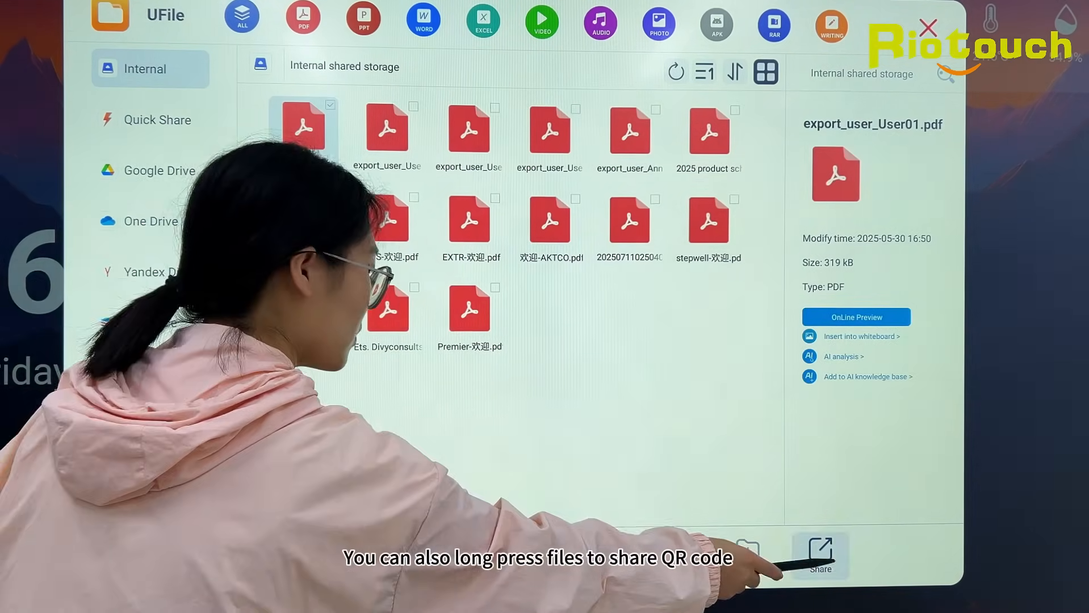
left_click(819, 552)
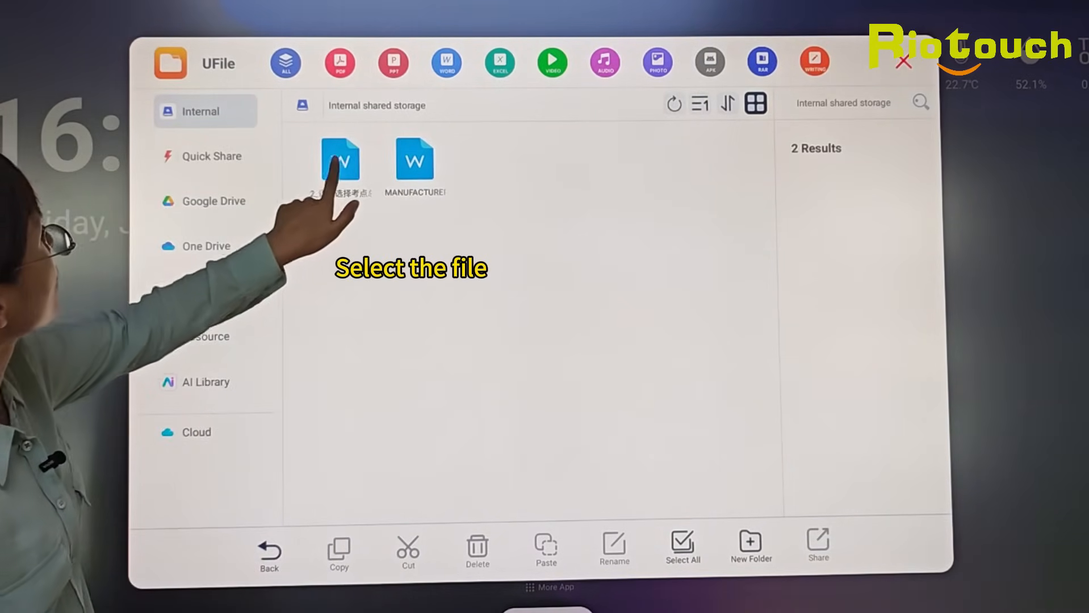
- Run AI analysis on 2_语法选择考点总结.docx to get a grammar-points summary
left_click(341, 160)
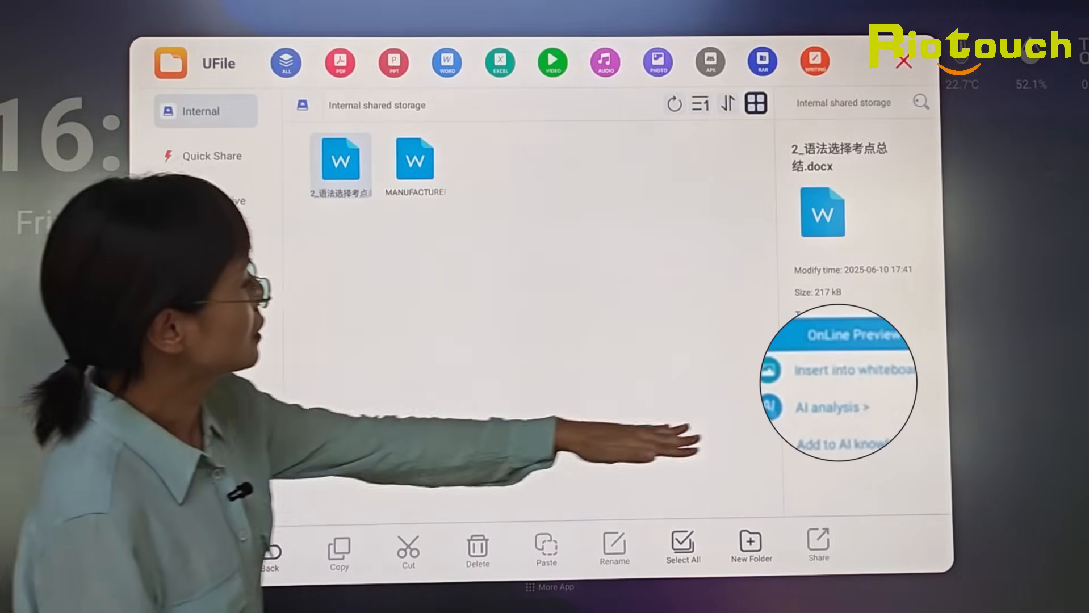
left_click(830, 408)
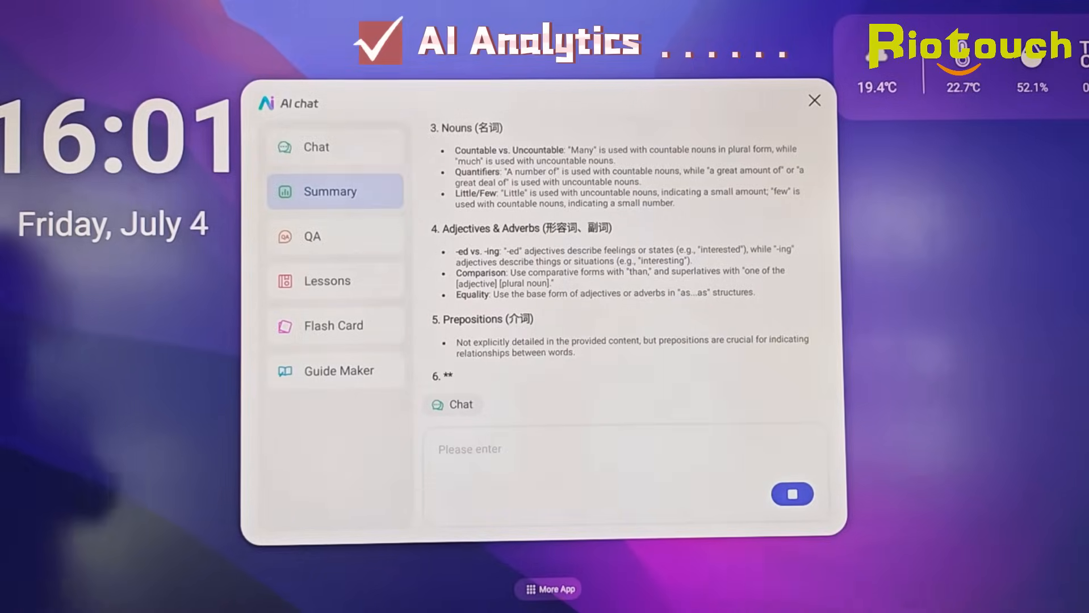
- Generate a Math Grade 1 quiz question (sum of 3 and 2) and reveal answer B with explanation
left_click(814, 99)
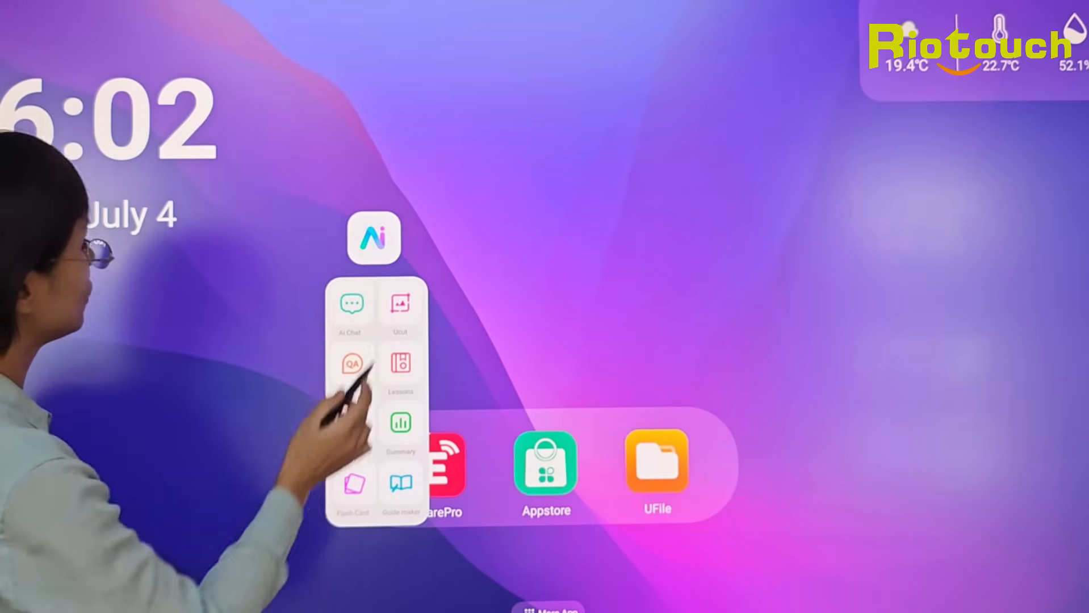
left_click(351, 365)
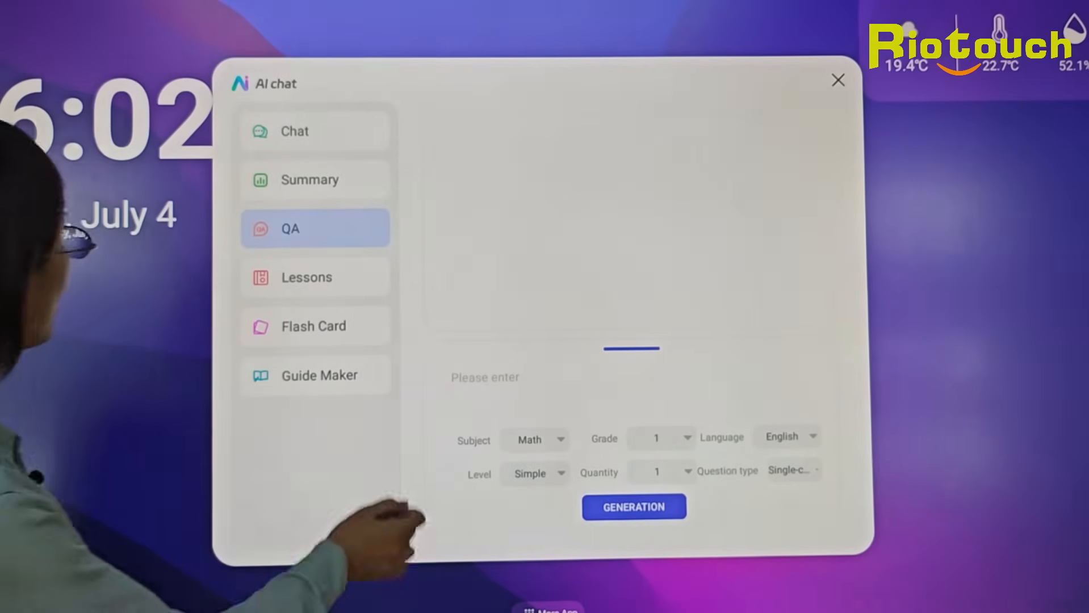
left_click(633, 506)
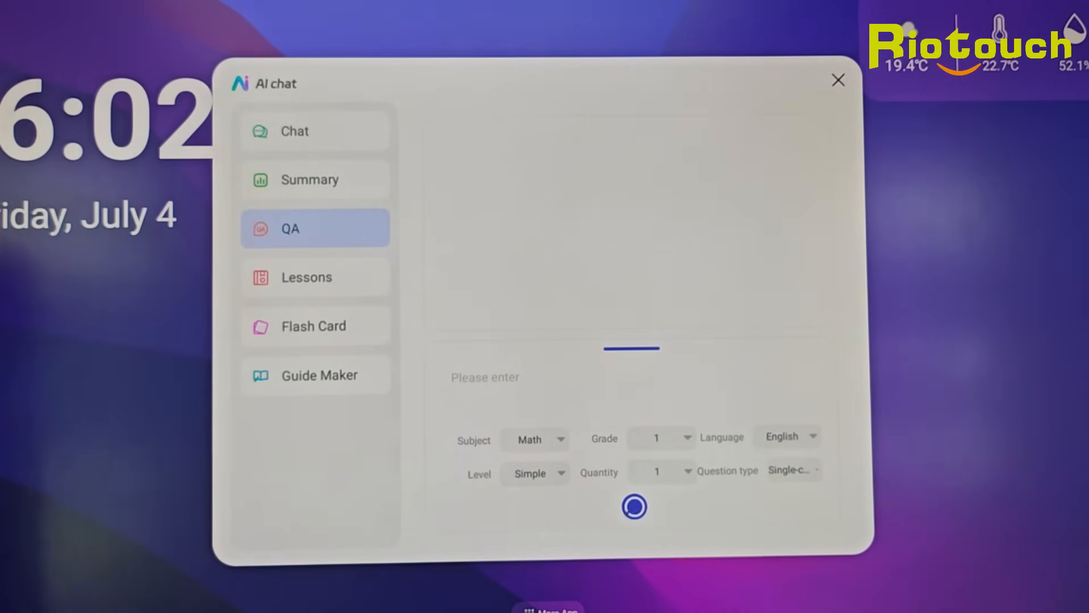
left_click(632, 506)
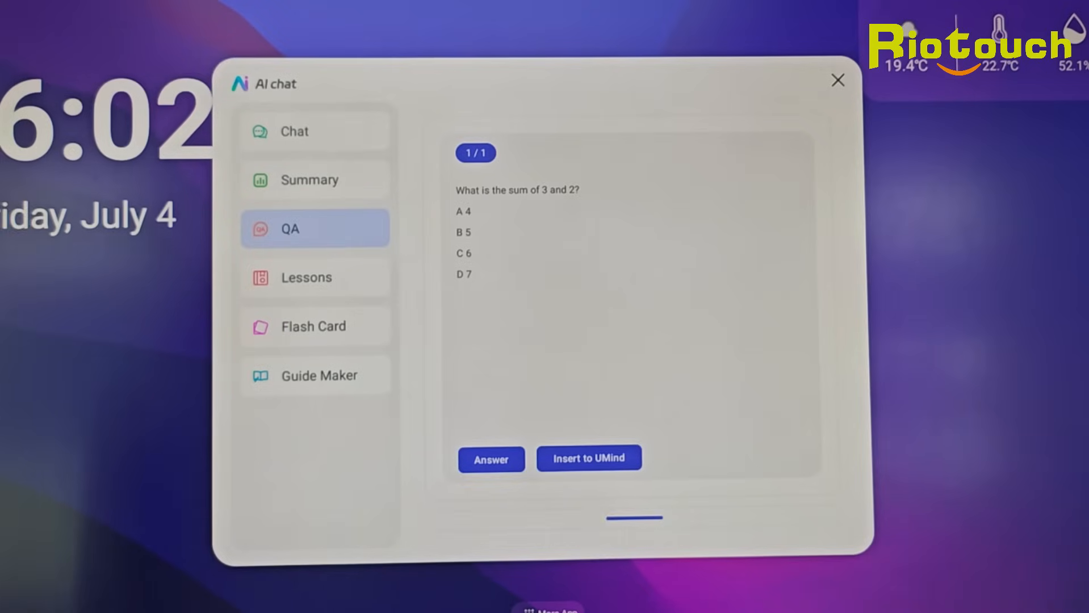
left_click(491, 459)
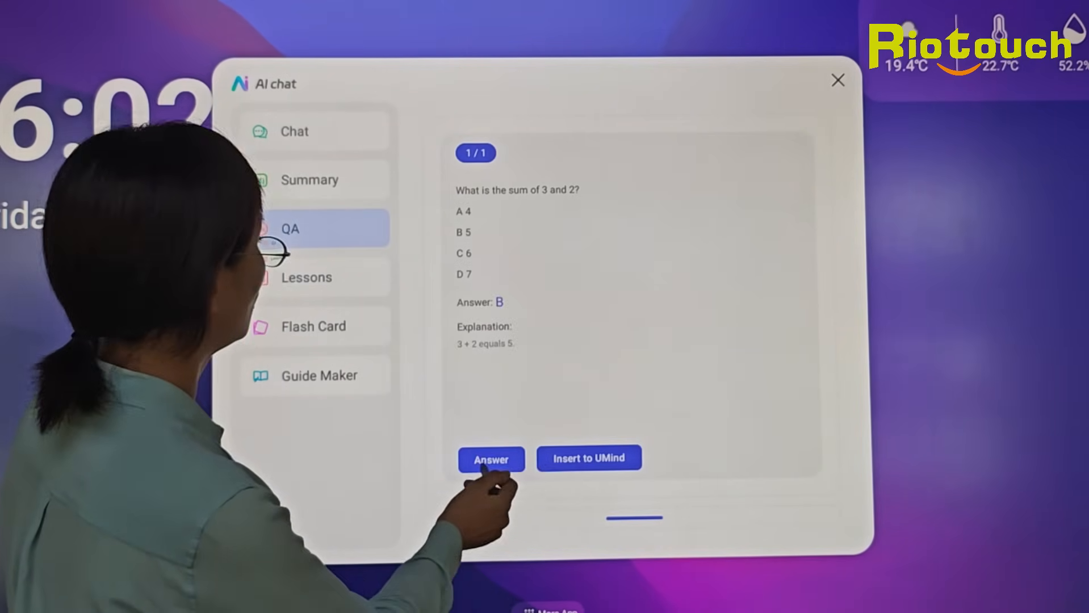